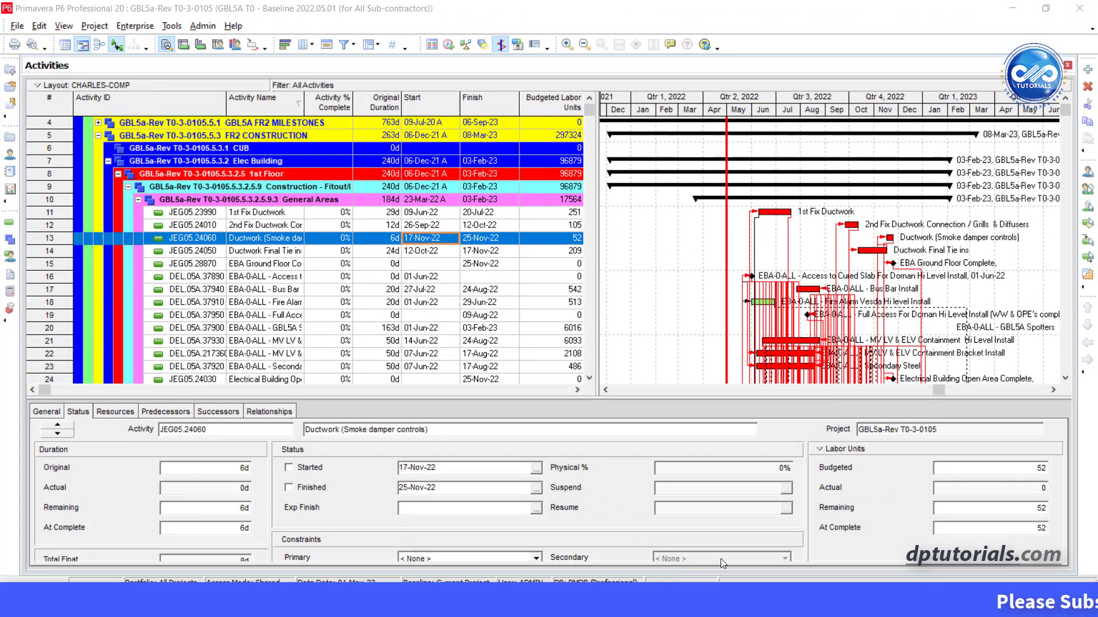
- Switch from the activities list to the Resource Assignments window
left_click(93, 25)
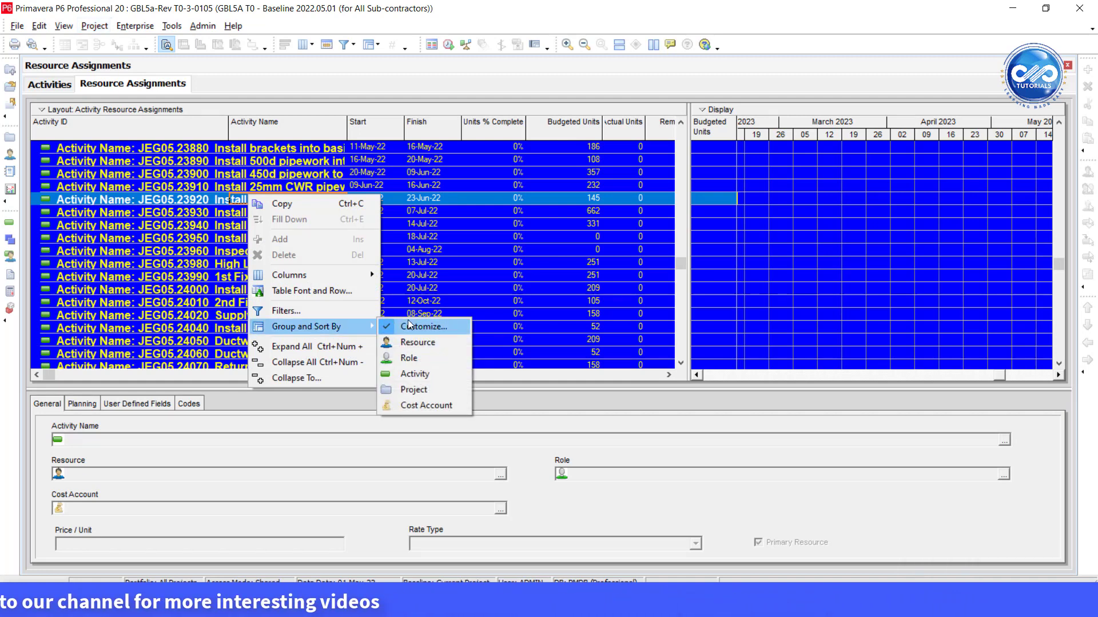
- Group assignments by Resource Name with Show Grand Totals on and Title/ID-Code hidden, then confirm
left_click(423, 327)
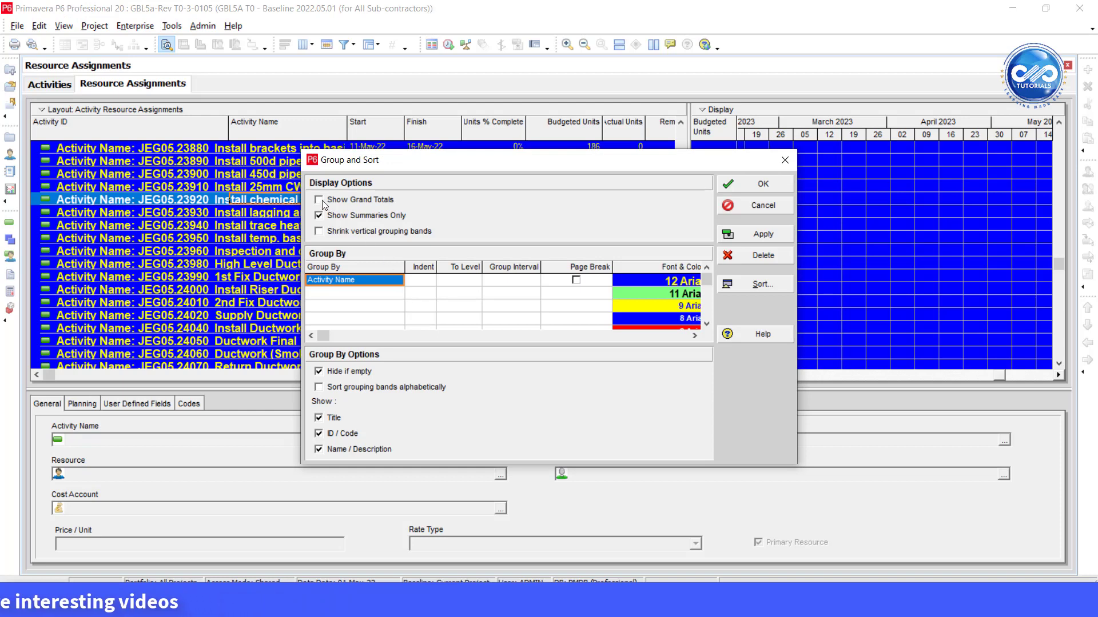
left_click(317, 199)
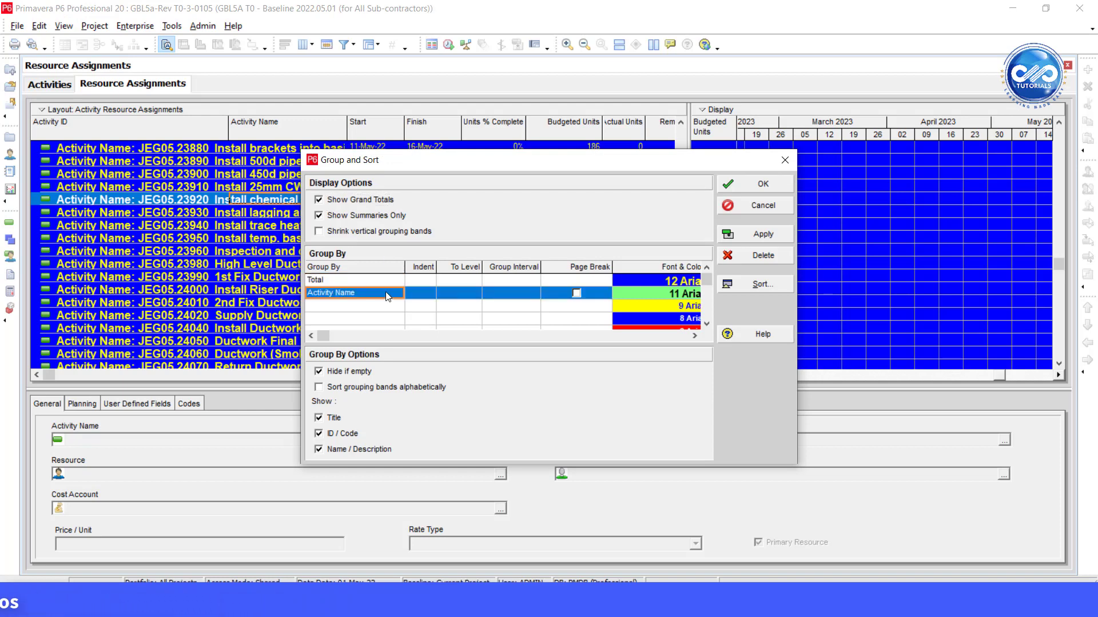
left_click(319, 419)
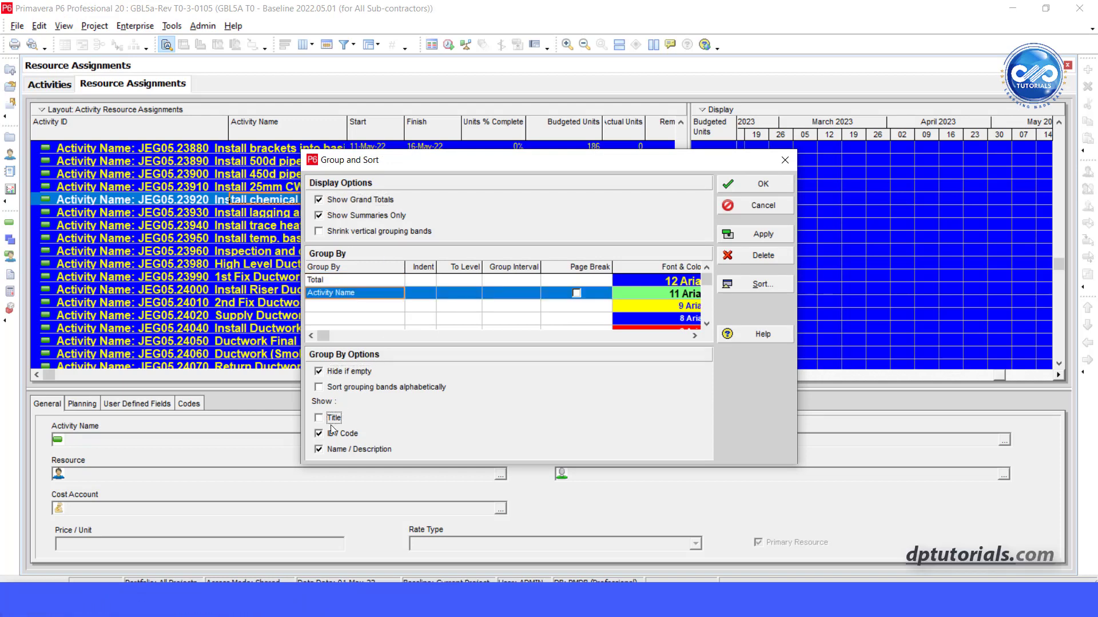
left_click(319, 419)
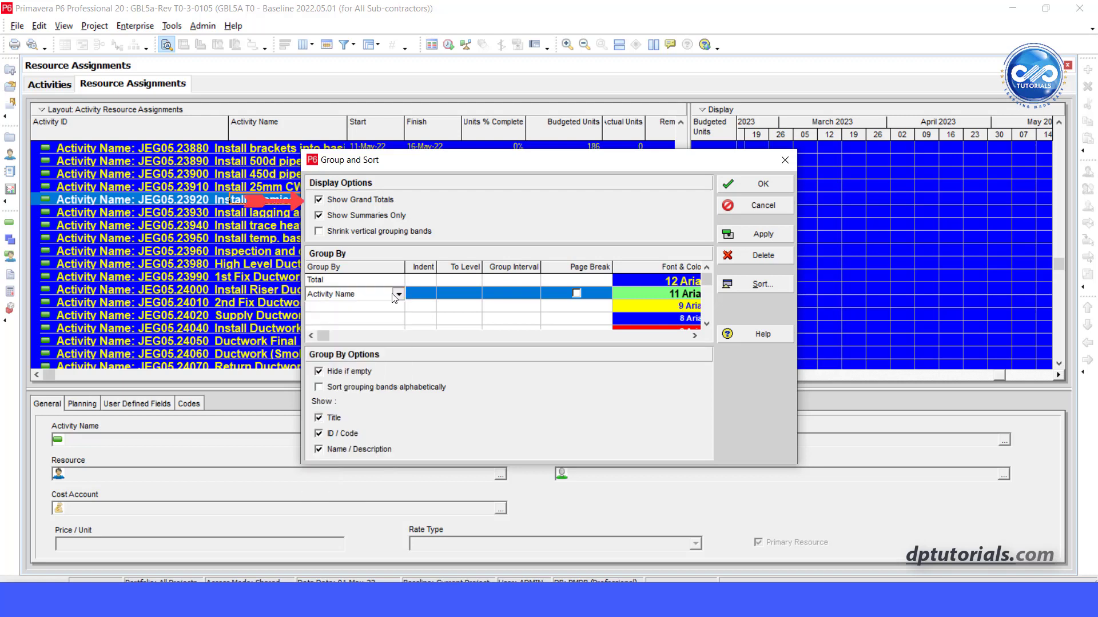
left_click(398, 294)
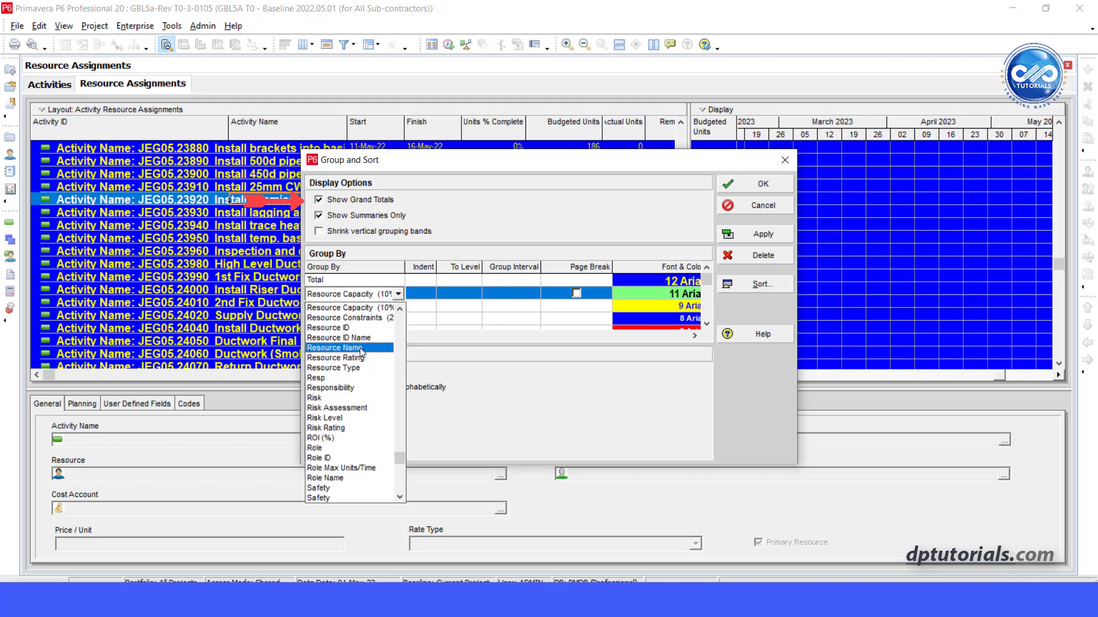
left_click(336, 348)
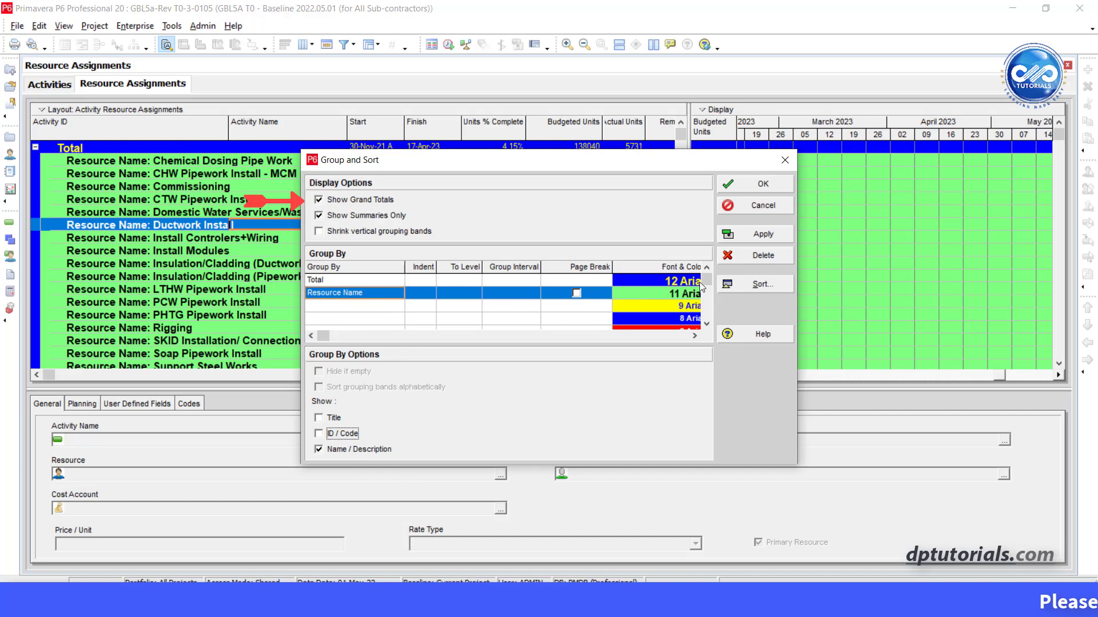
left_click(755, 183)
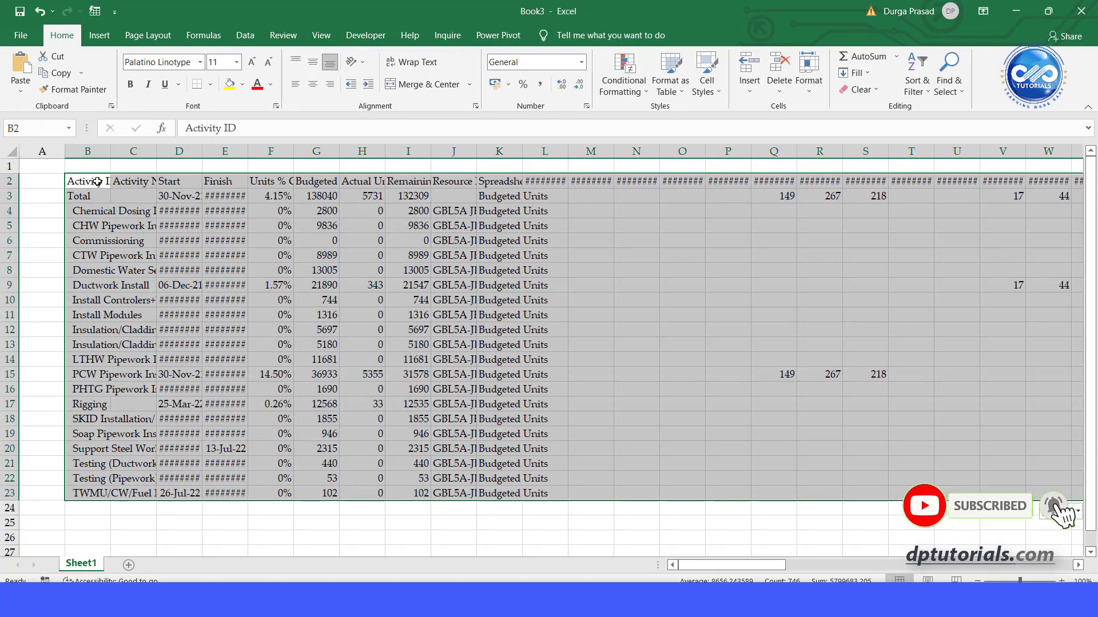
- Select the pasted table on Sheet1 to AutoFit its column widths
left_click(224, 286)
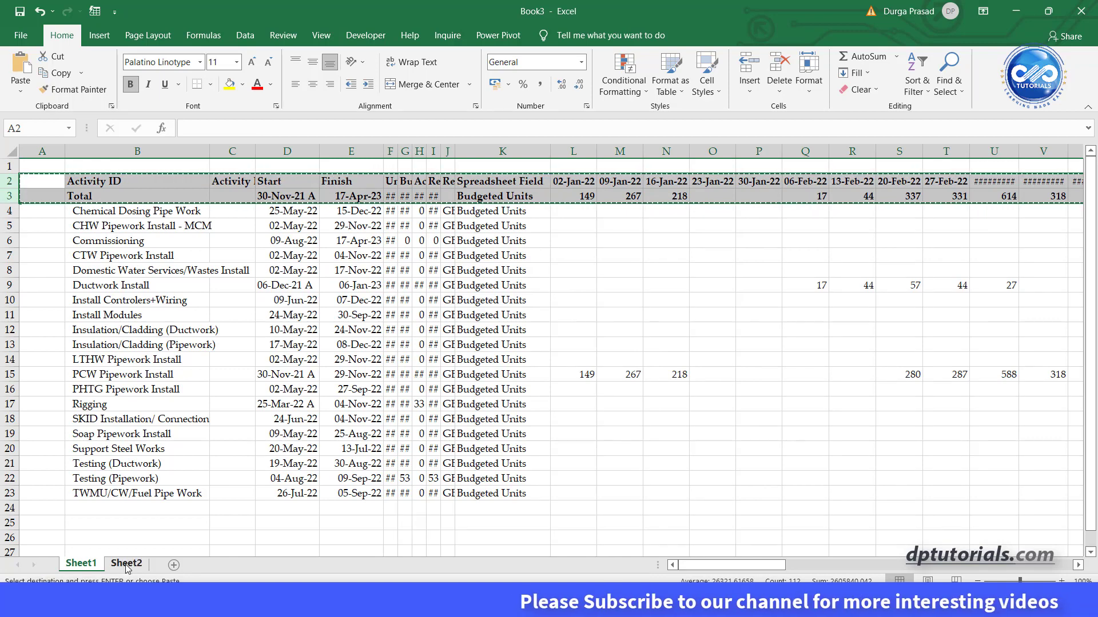
- Go to Sheet2 to paste the date and Budgeted Units rows as links
left_click(126, 562)
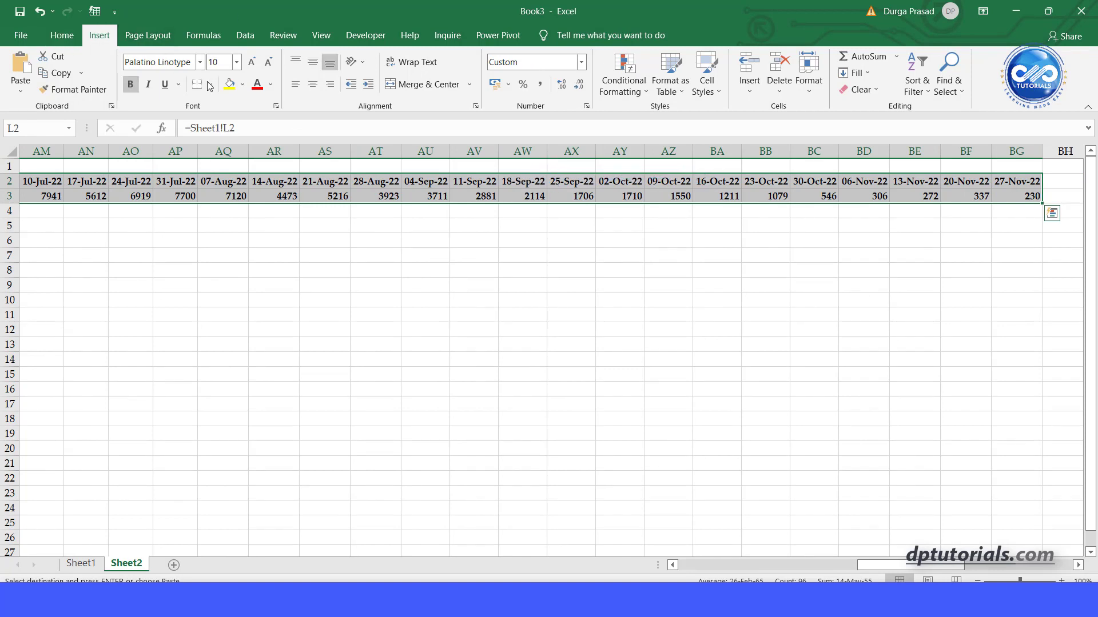
- Insert a clustered column chart of the weekly units and retitle it Units
left_click(515, 57)
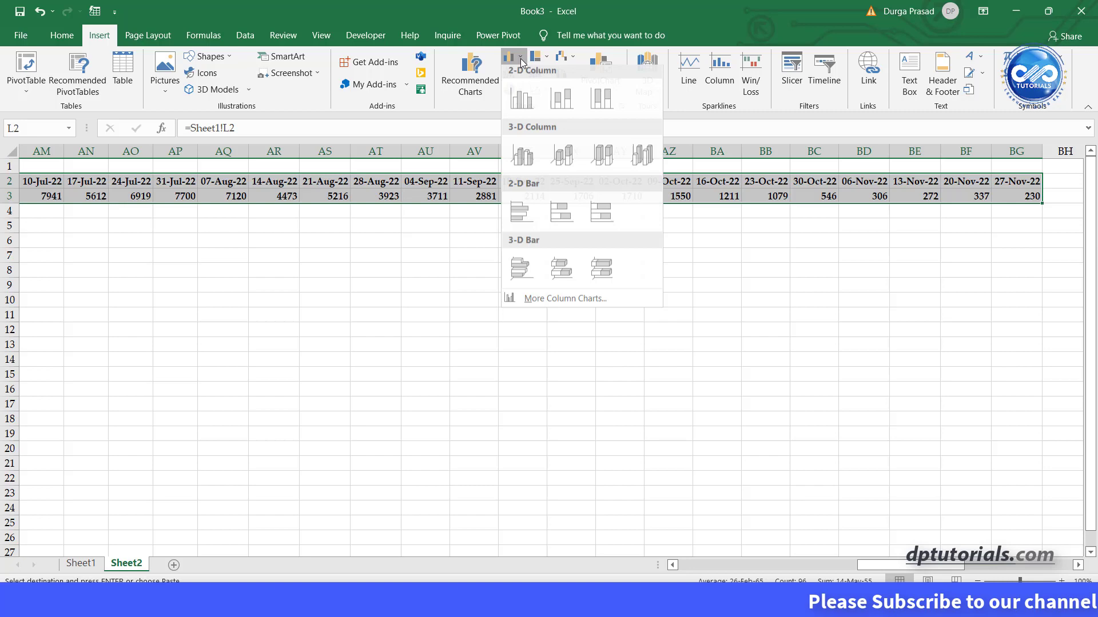
left_click(521, 99)
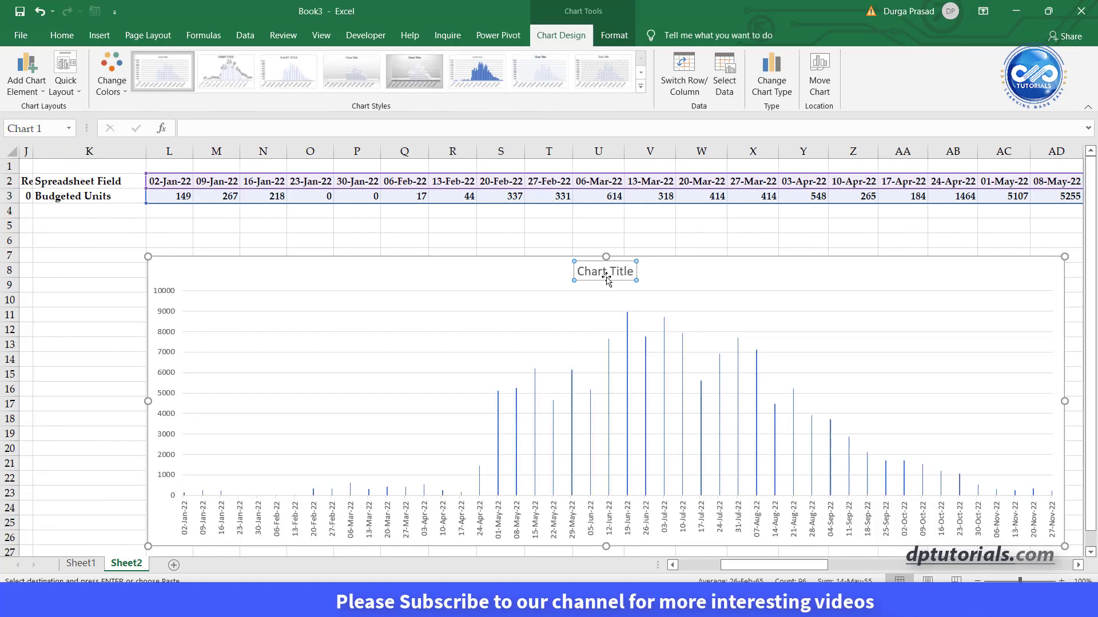
left_click(476, 71)
type("Units")
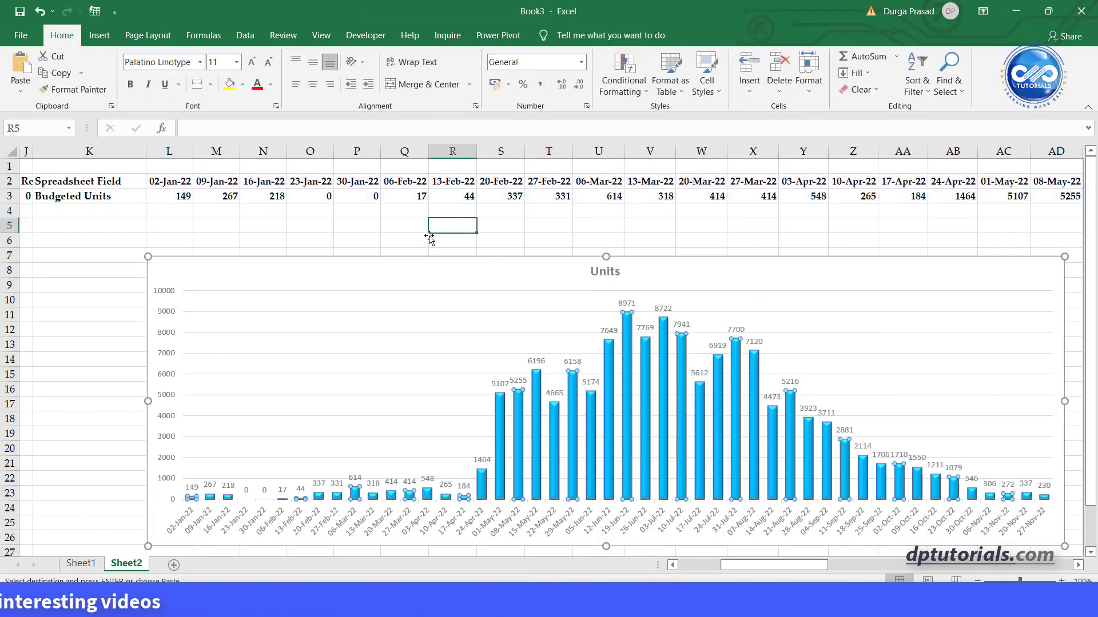
- Label row 4 Manpower and enter =L3/(9*5) in L4 for the first week
type("Manpower")
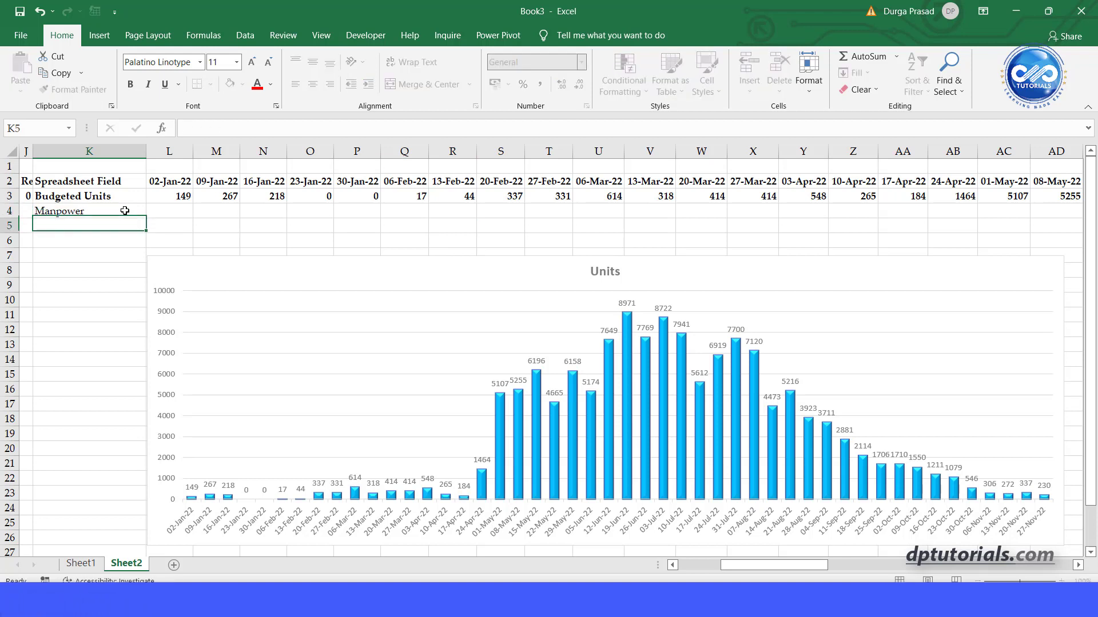
left_click(86, 210)
type("=")
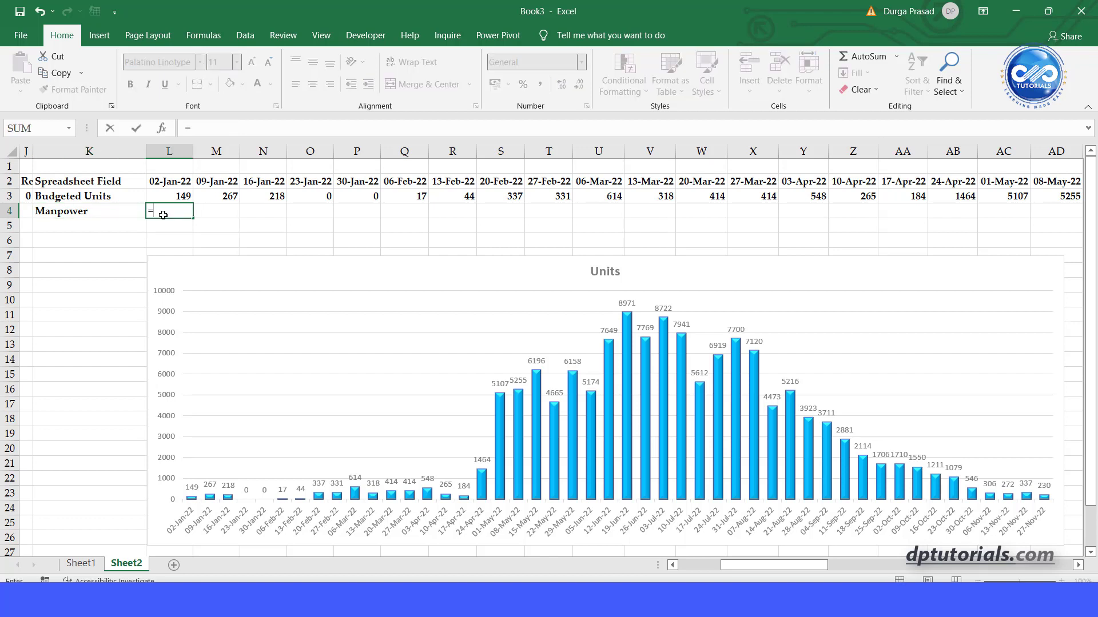
type("L3.(")
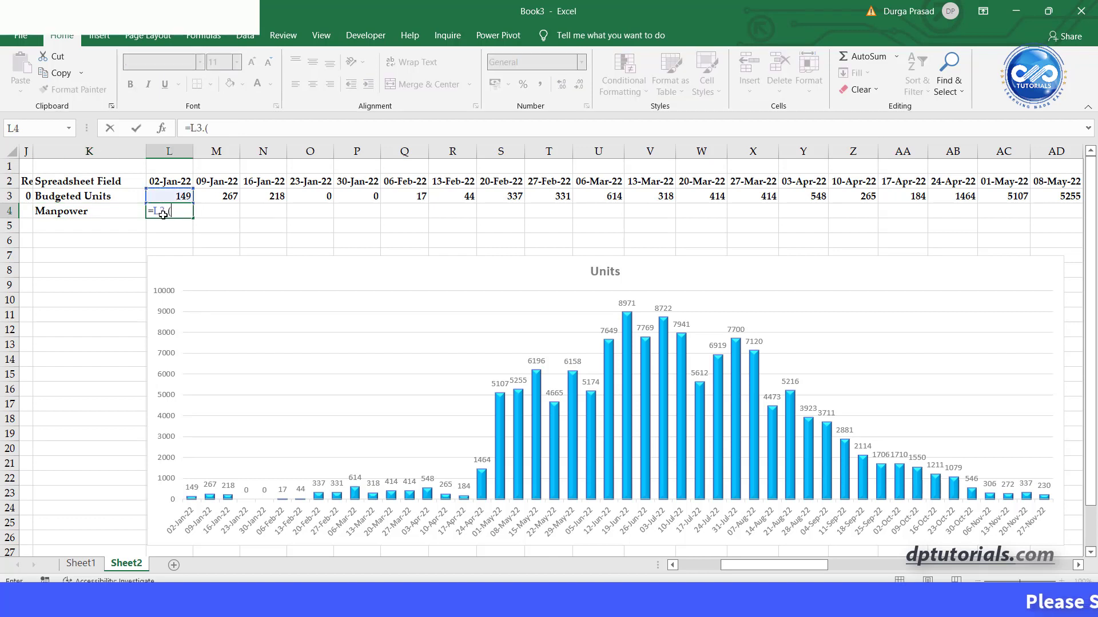
type("/")
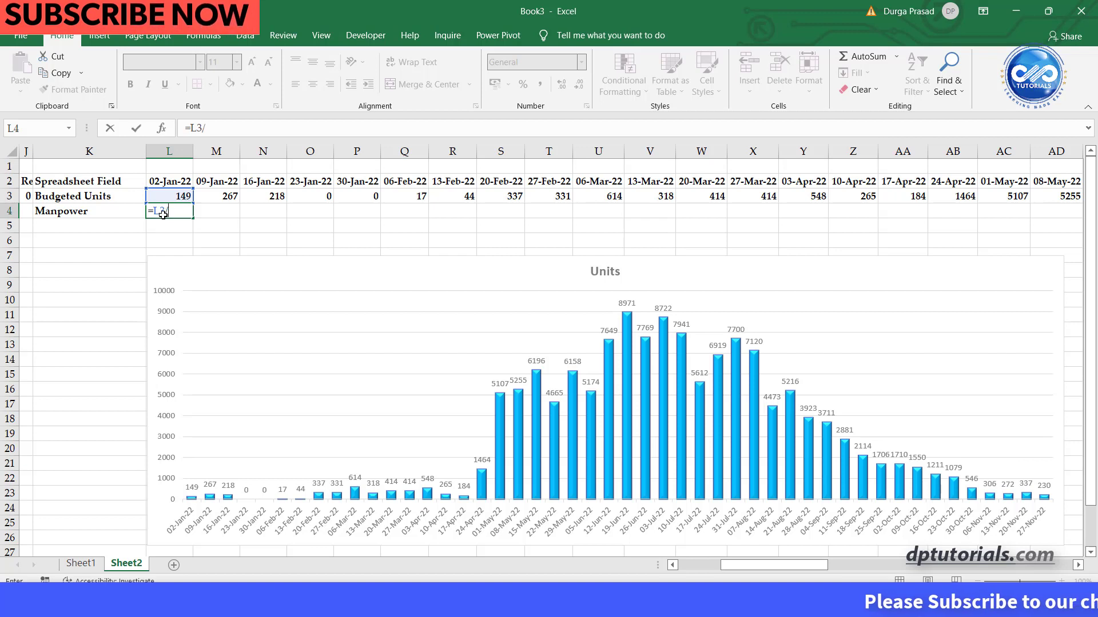
type("(9&")
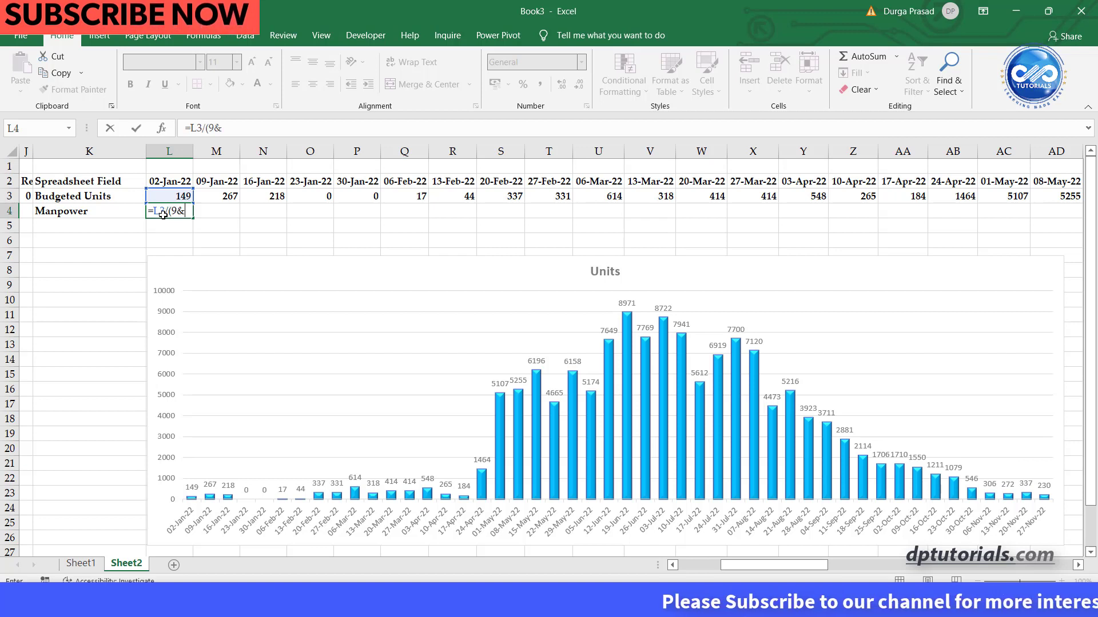
type("*")
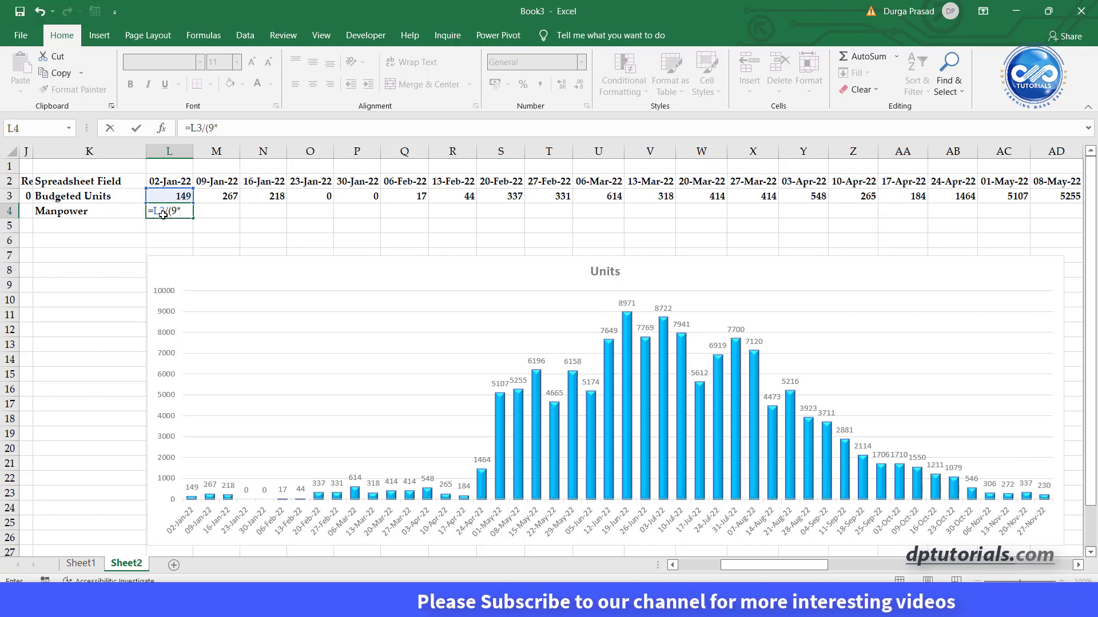
type("5)")
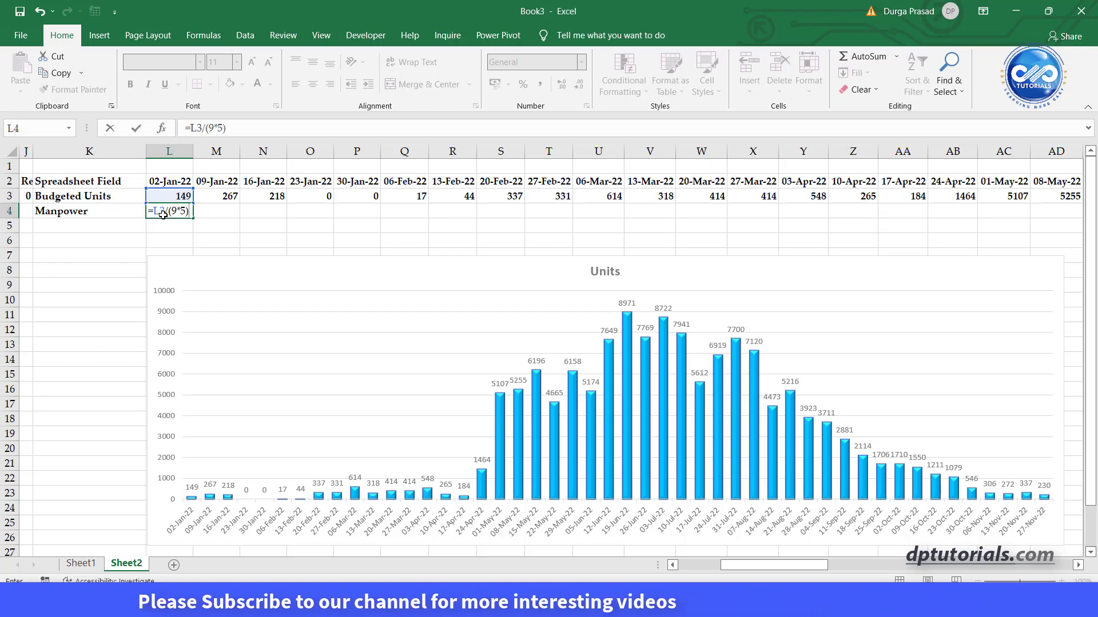
key("Enter")
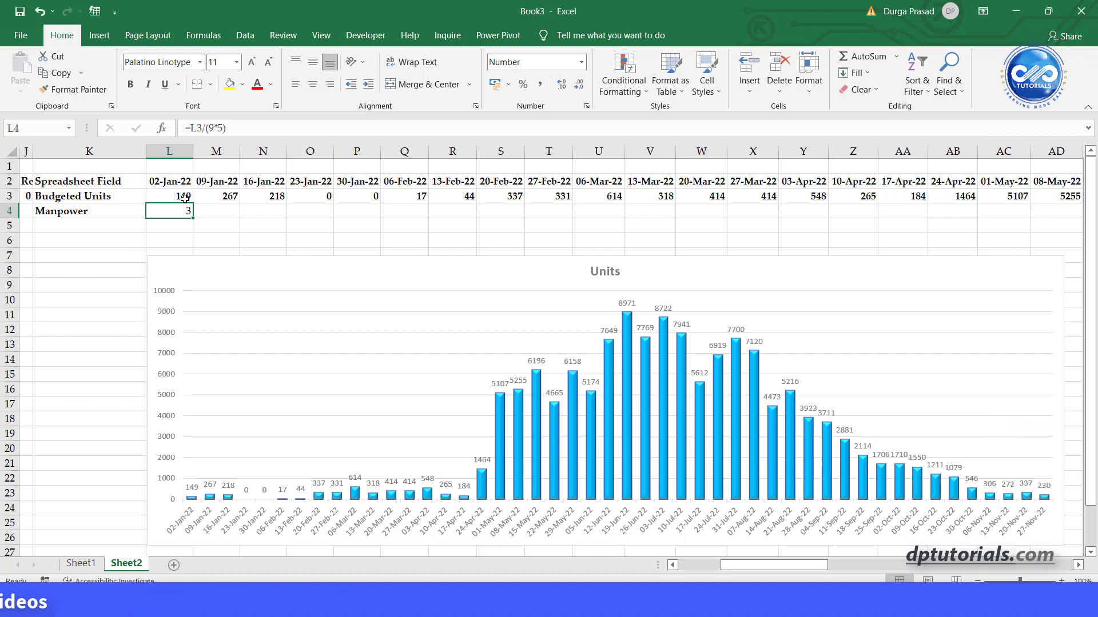
left_click(169, 195)
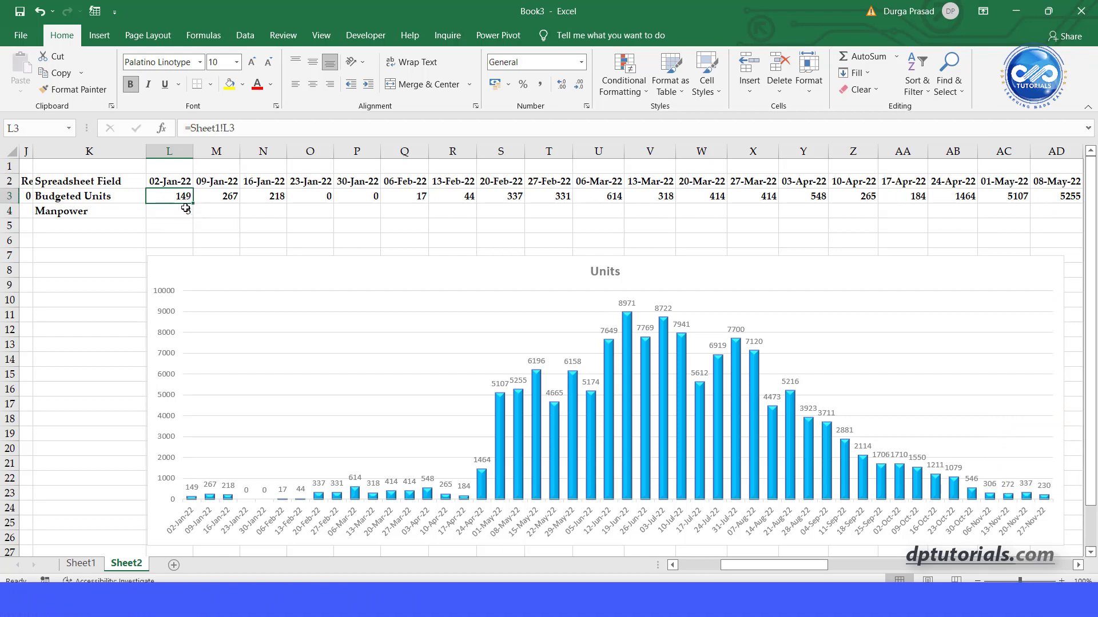
- Extend the L4 Manpower formula across all weeks and move below the Units chart
left_click(216, 211)
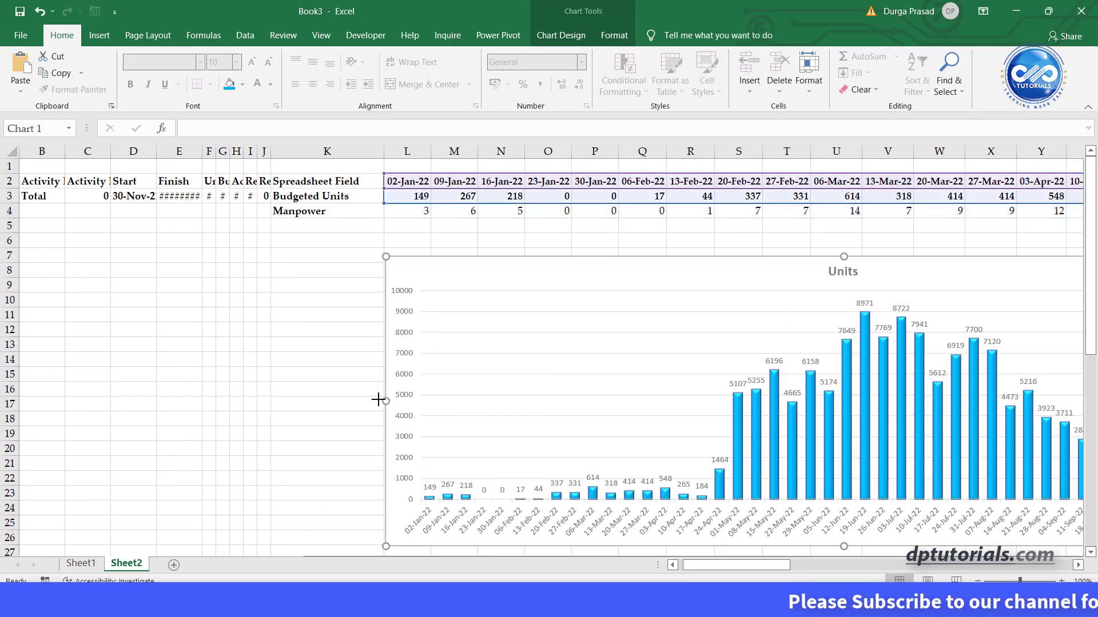
scroll("down", 3)
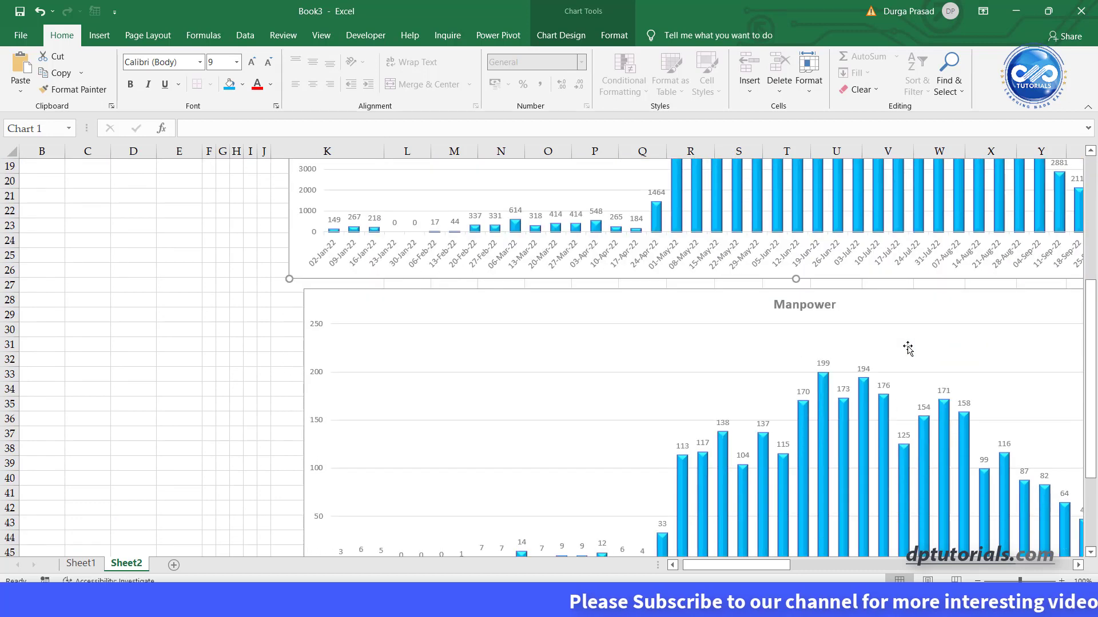